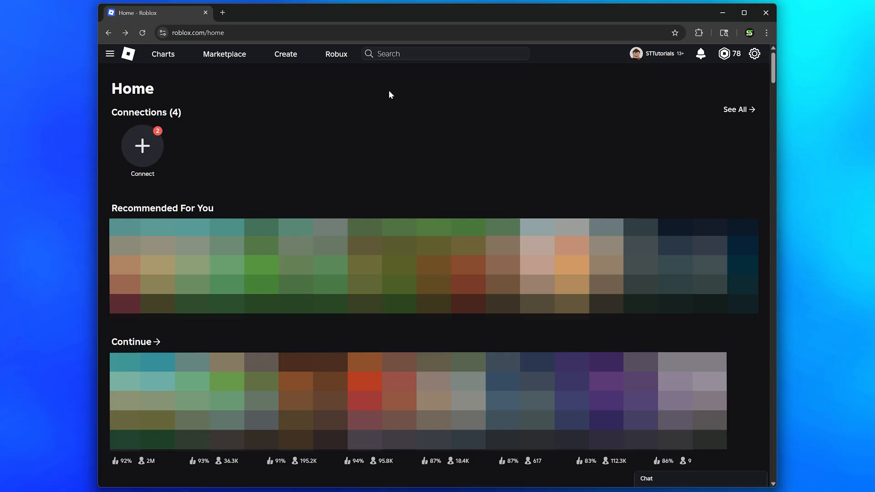
# Navigate from the Roblox home page to the Creator Hub Creations list.
pyautogui.click(110, 54)
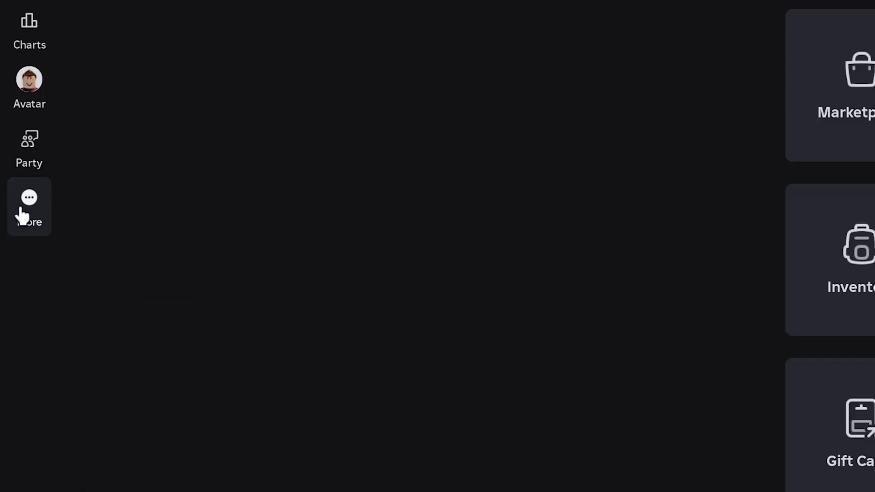
pyautogui.click(29, 207)
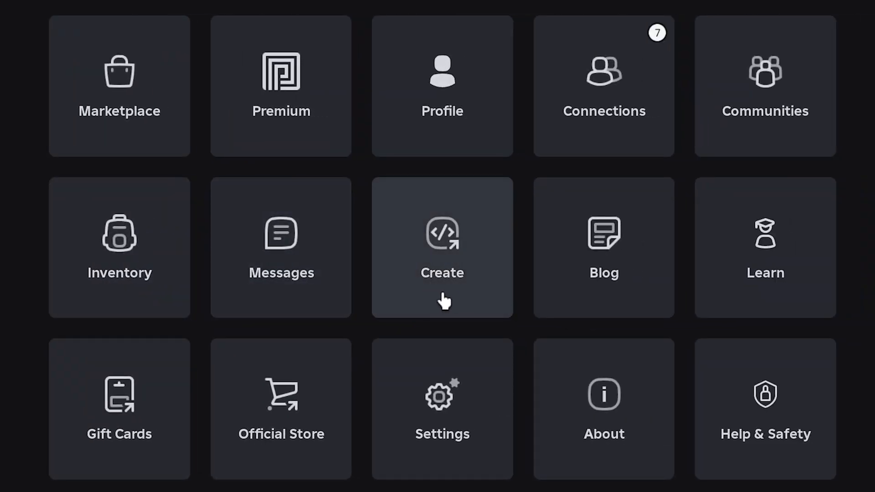
pyautogui.click(442, 247)
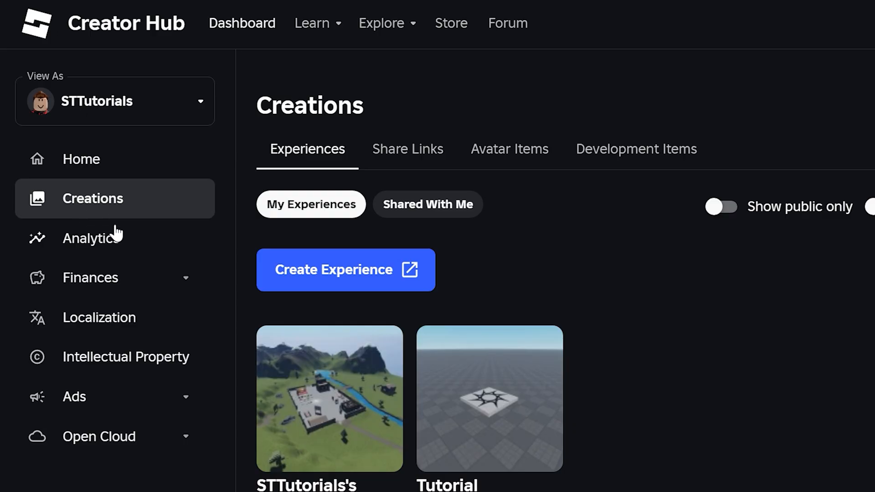
# Go into STTutorials's Place, its Passes list, and the pink Gamepass's settings.
pyautogui.click(329, 398)
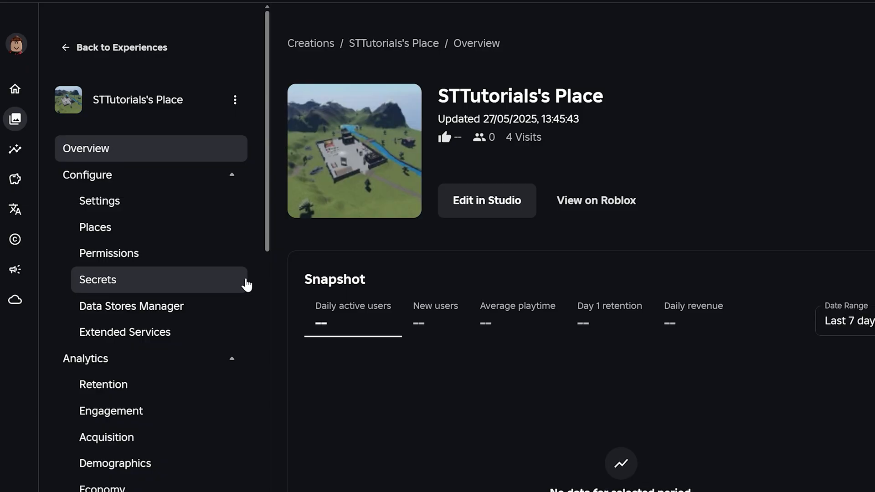
pyautogui.scroll(-3)
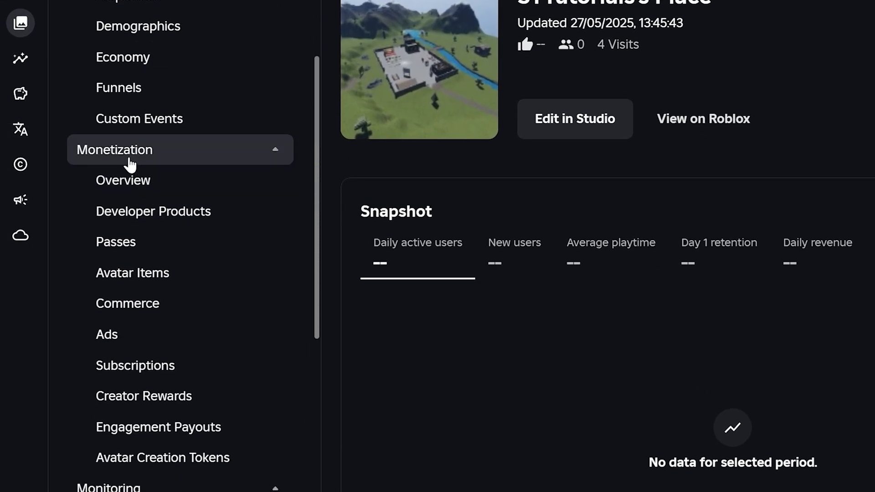
pyautogui.click(116, 241)
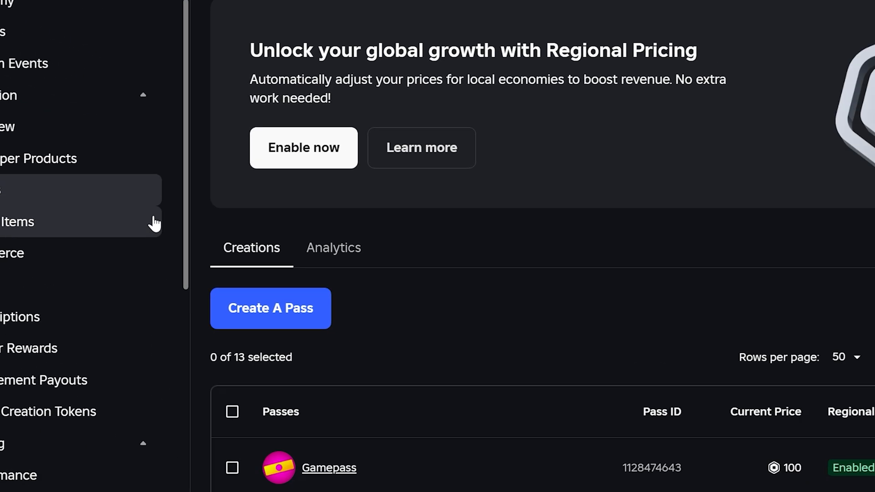
pyautogui.click(328, 468)
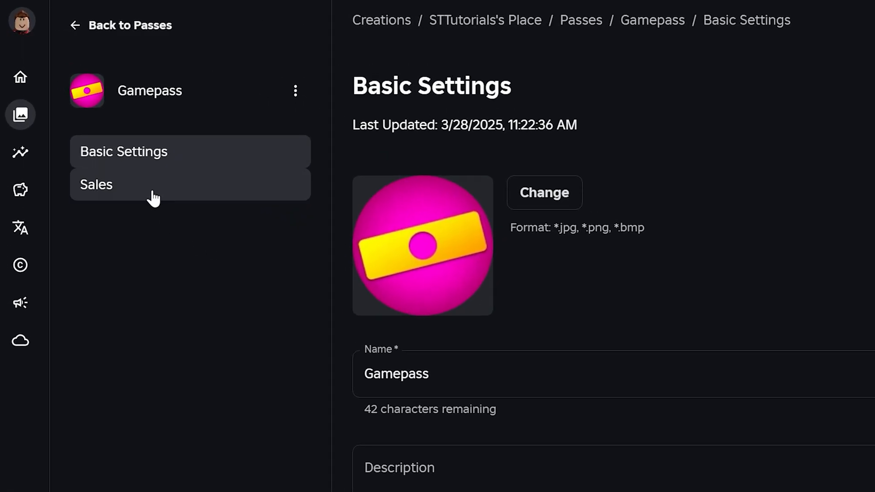
# On the Gamepass Sales page, disable regional pricing and save, keeping the 100-Robux price.
pyautogui.click(95, 184)
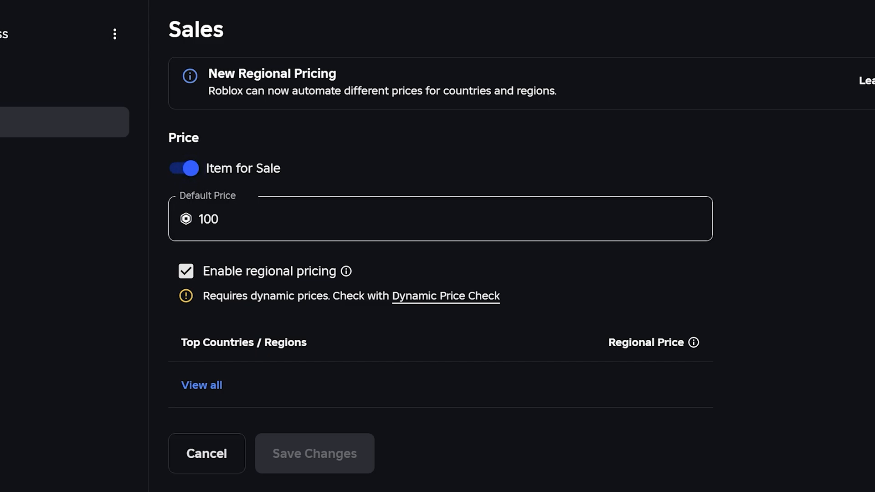
pyautogui.moveTo(257, 255)
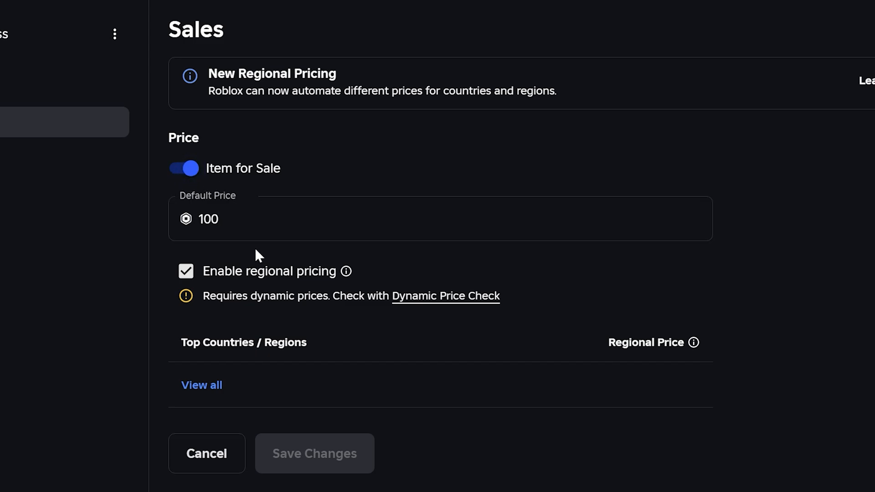
pyautogui.moveTo(255, 255)
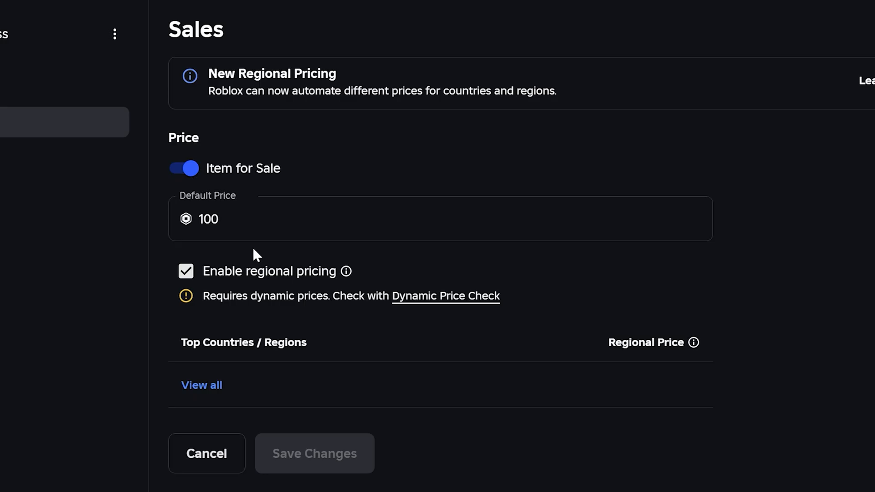
pyautogui.scroll(-3)
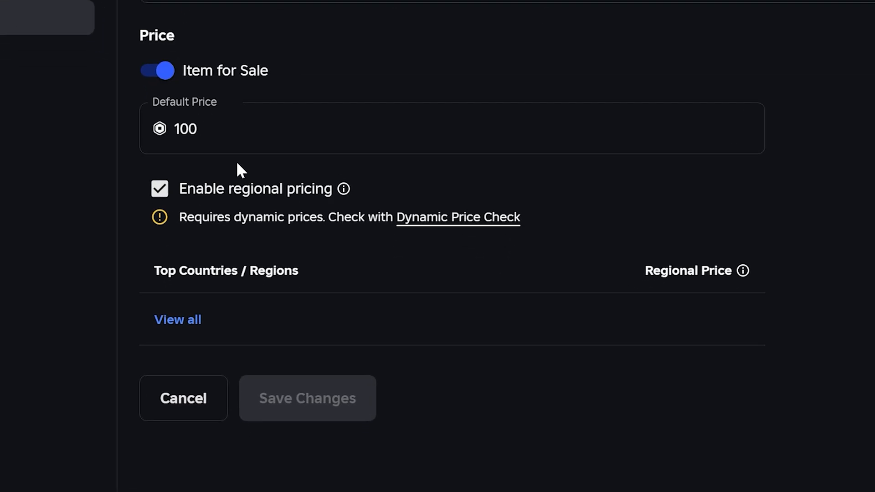
pyautogui.click(160, 188)
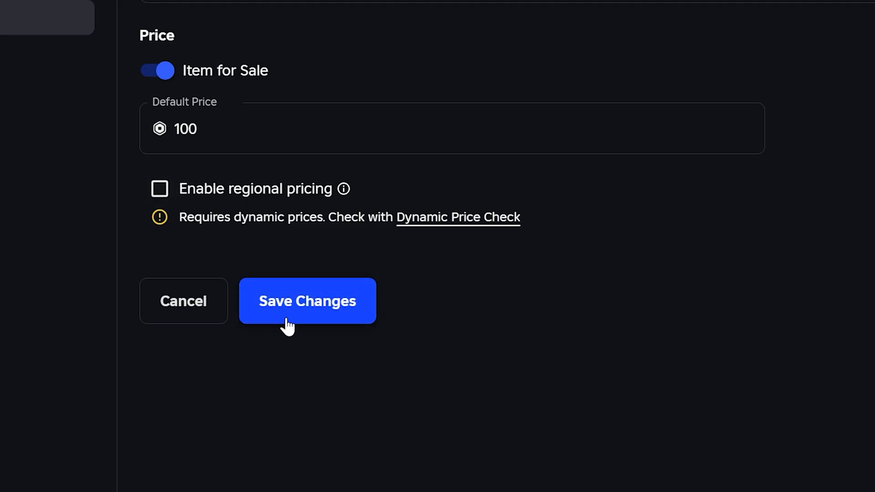
pyautogui.click(307, 301)
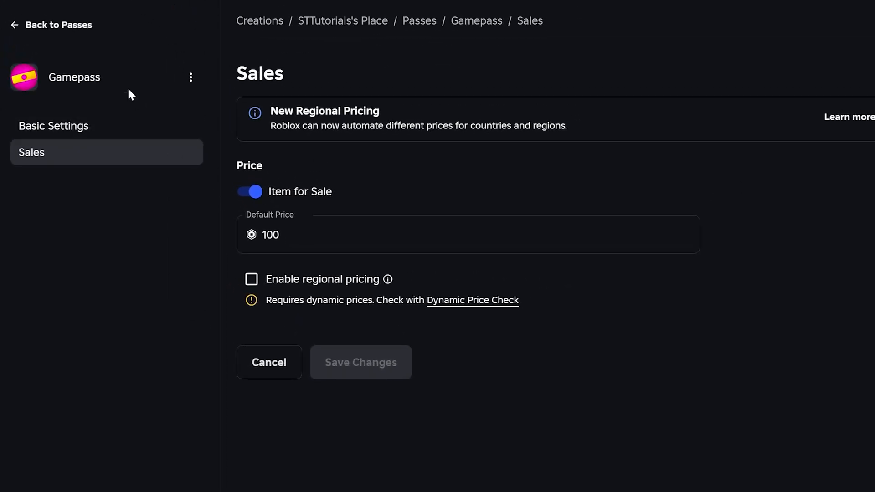
# Return to the experience's passes list showing both Gamepass entries.
pyautogui.click(57, 25)
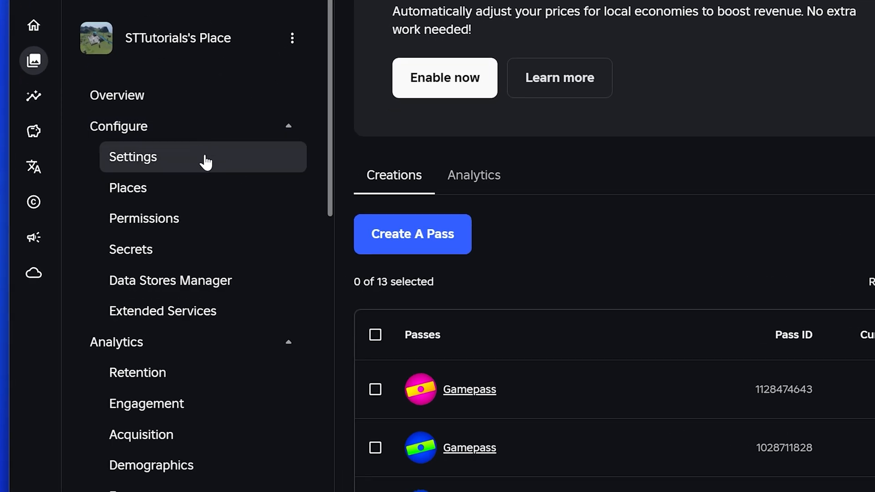
# In the experience settings, toggle privacy to Private then back to Public and save.
pyautogui.click(133, 157)
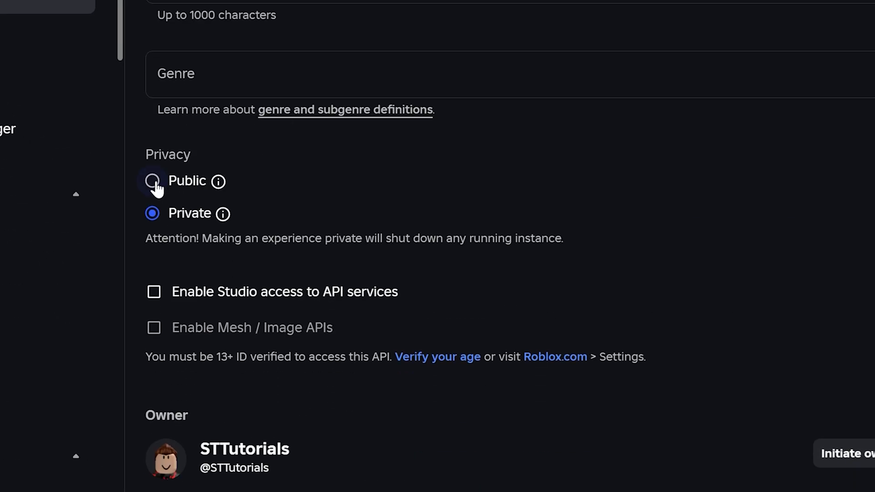
pyautogui.scroll(-3)
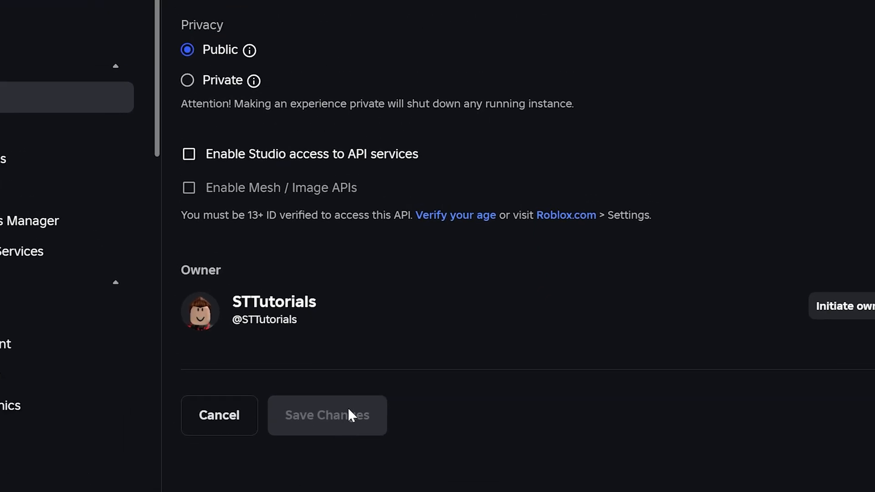
pyautogui.moveTo(186, 80)
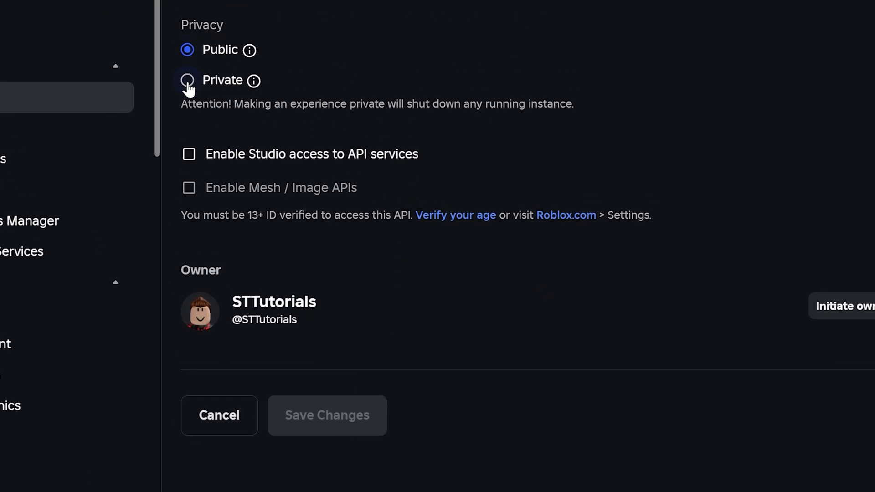
pyautogui.click(186, 80)
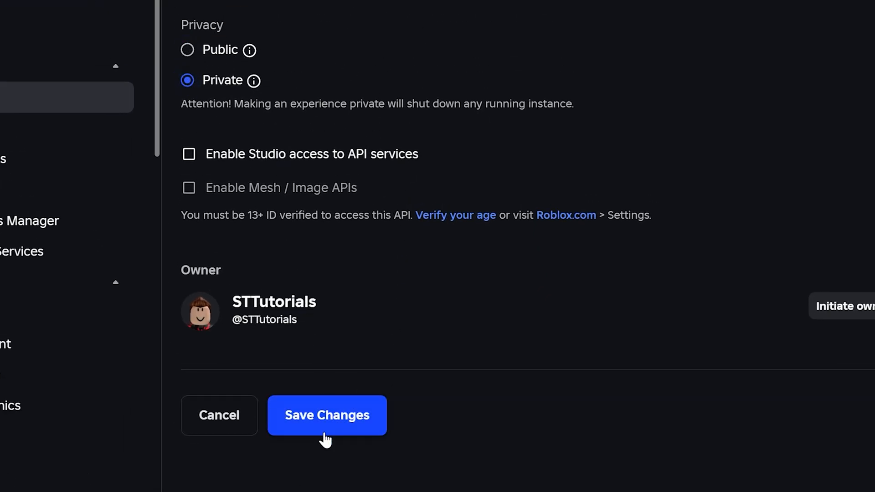
pyautogui.click(327, 415)
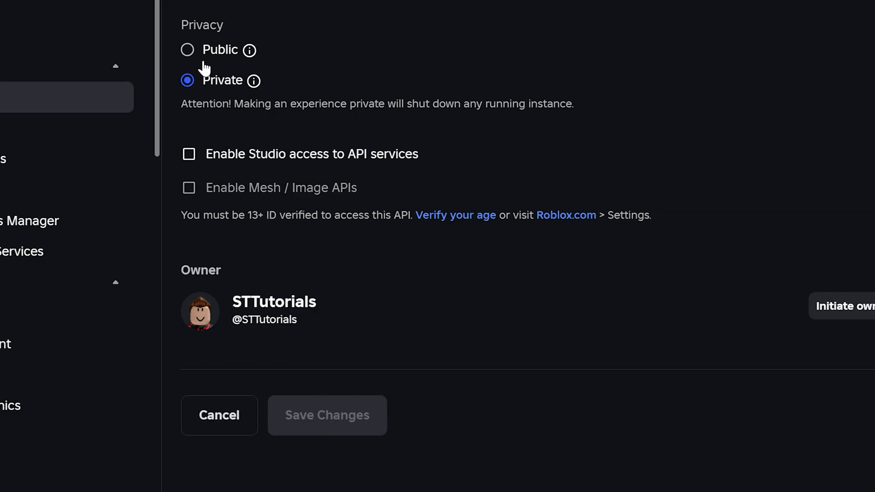
pyautogui.click(187, 50)
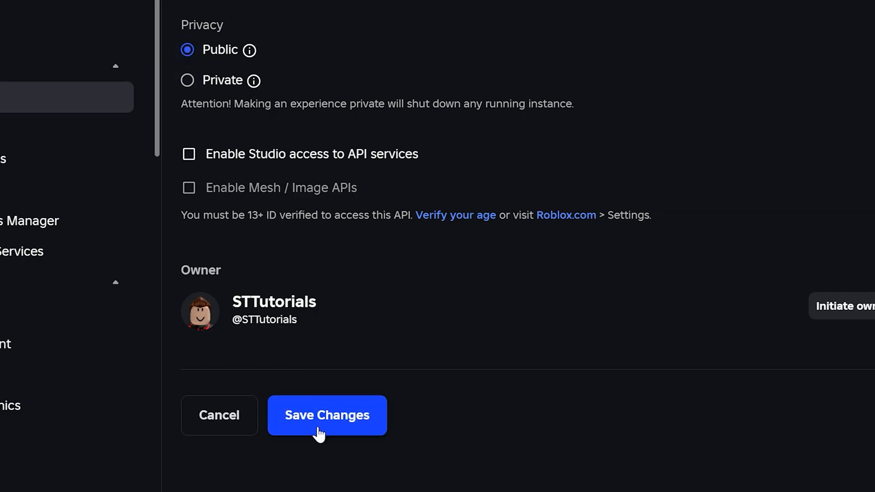
pyautogui.click(327, 414)
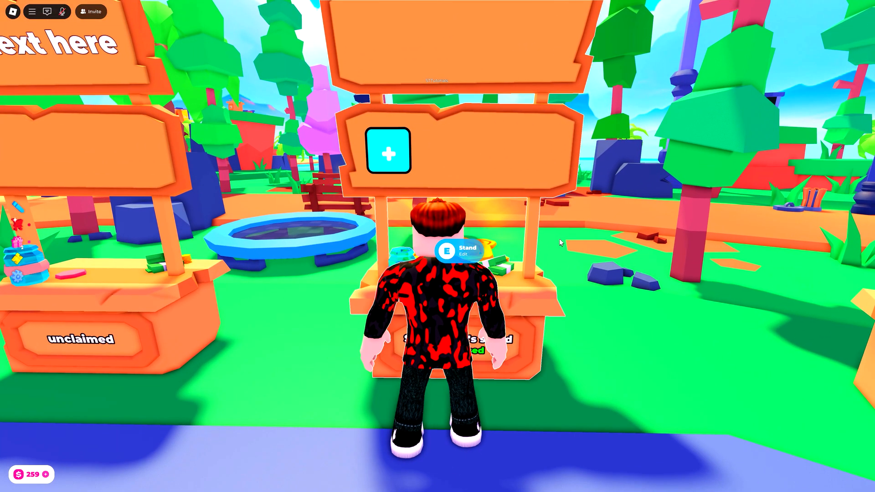
# Unclaim the Please Donate booth and reclaim it so donation prices appear.
pyautogui.click(458, 252)
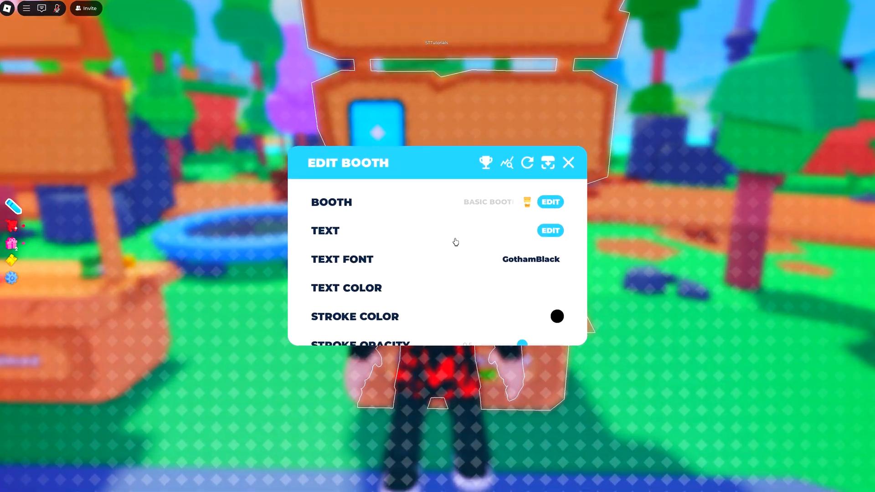
pyautogui.scroll(-3)
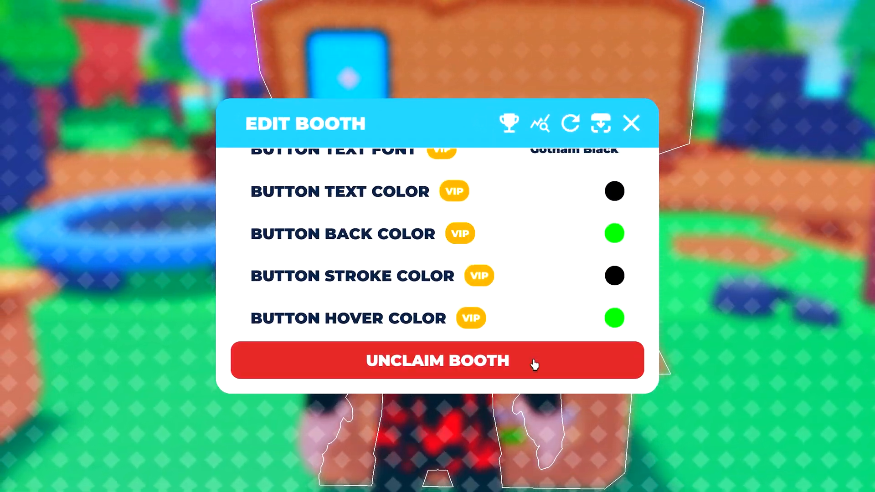
pyautogui.click(436, 361)
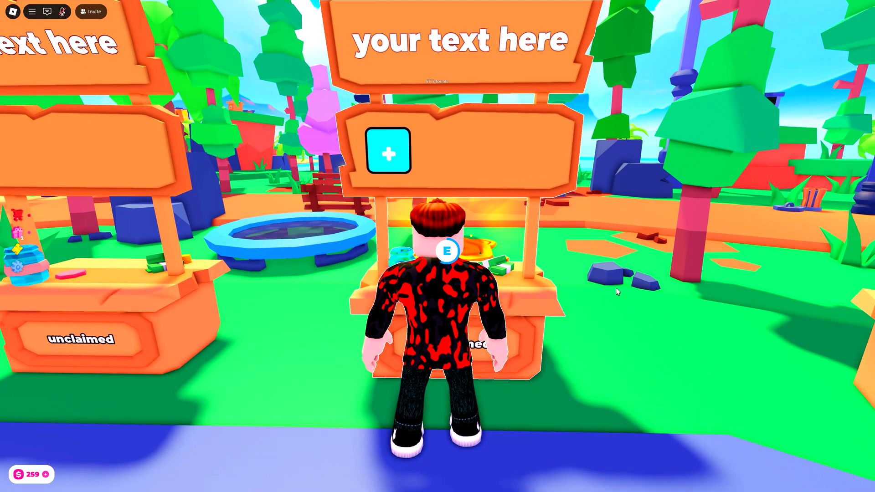
pyautogui.press('e')
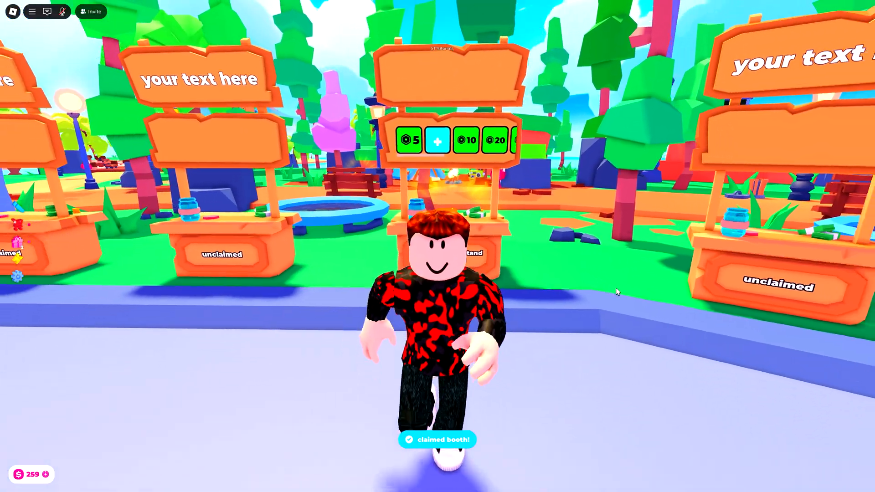
# Leave the experience through the in-game menu.
pyautogui.click(32, 11)
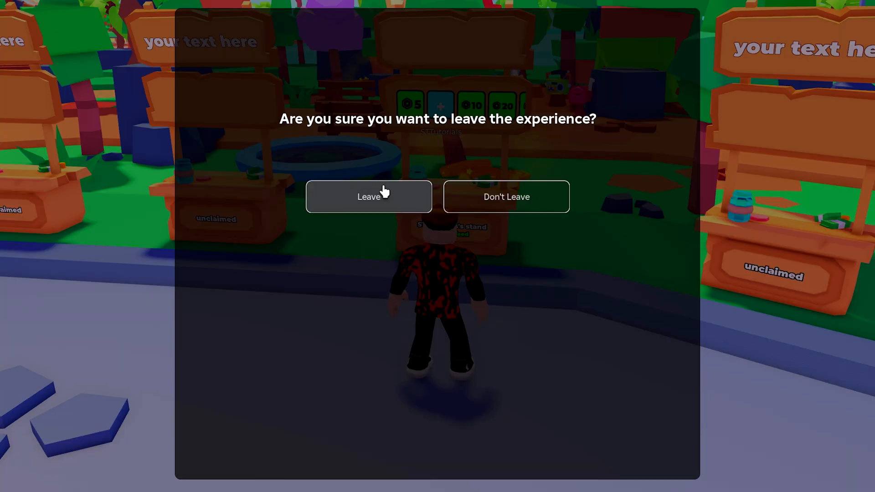
pyautogui.click(505, 196)
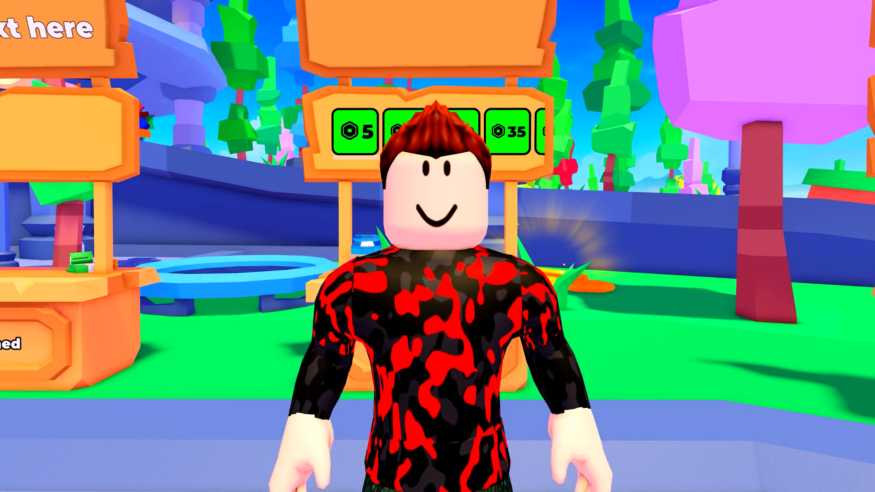